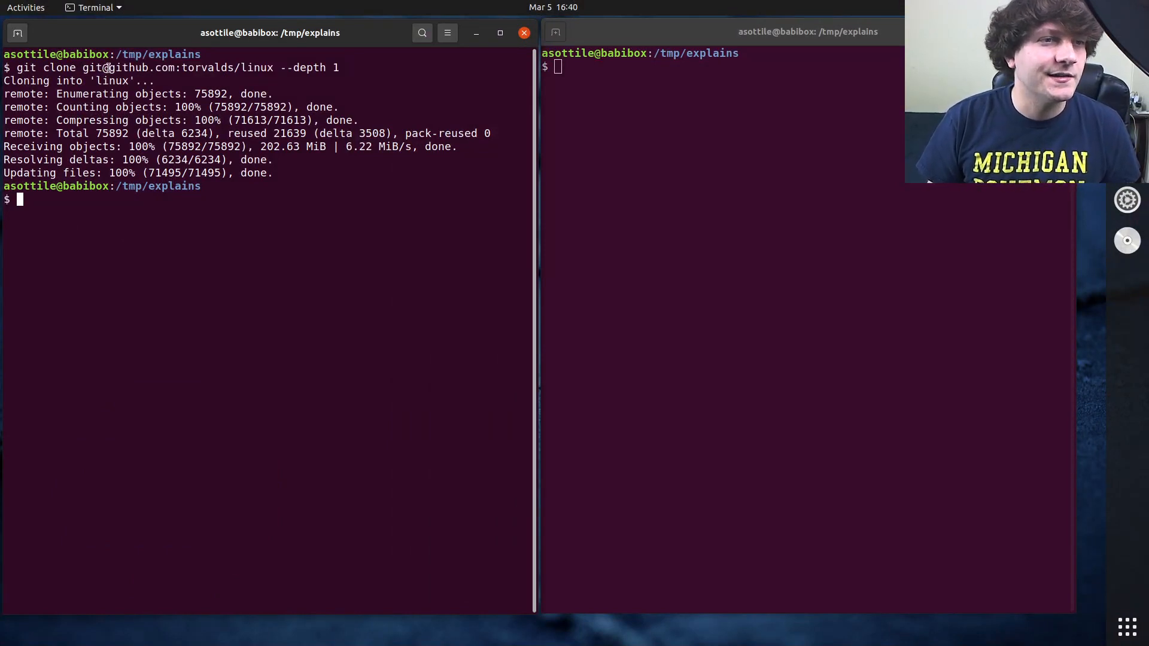
Time git status inside the linux clone, reading a real time of about 0m0.123s.
{"action": "left_click_drag", "start_coordinate": [82, 68], "coordinate": [275, 68]}
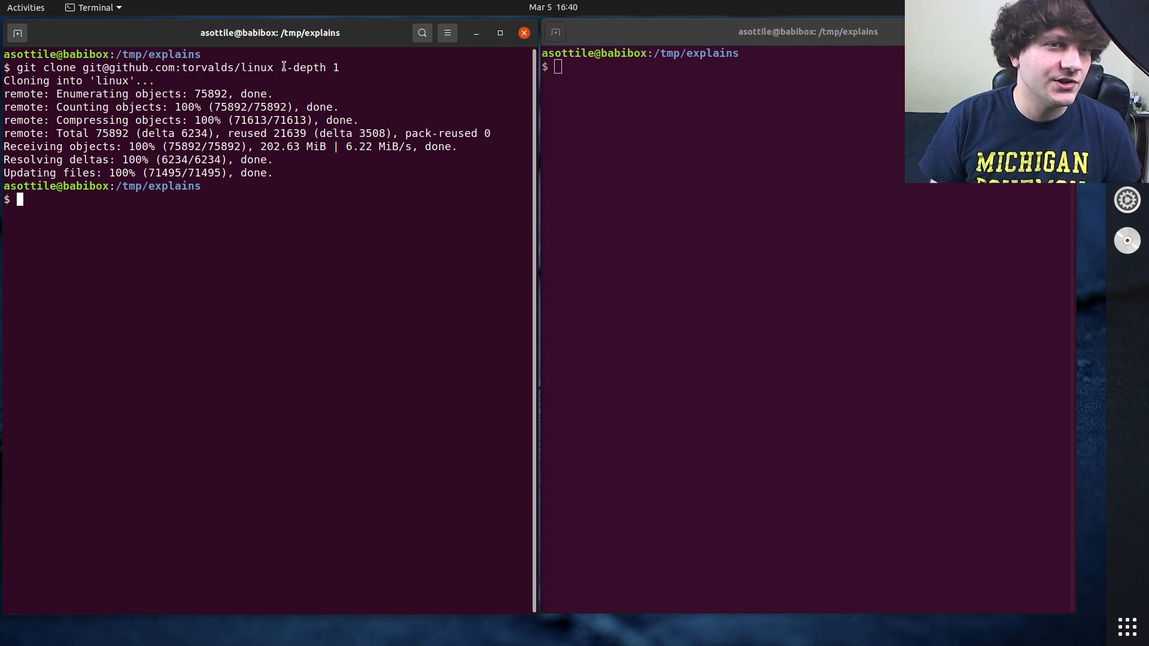
{"action": "mouse_move", "coordinate": [174, 76]}
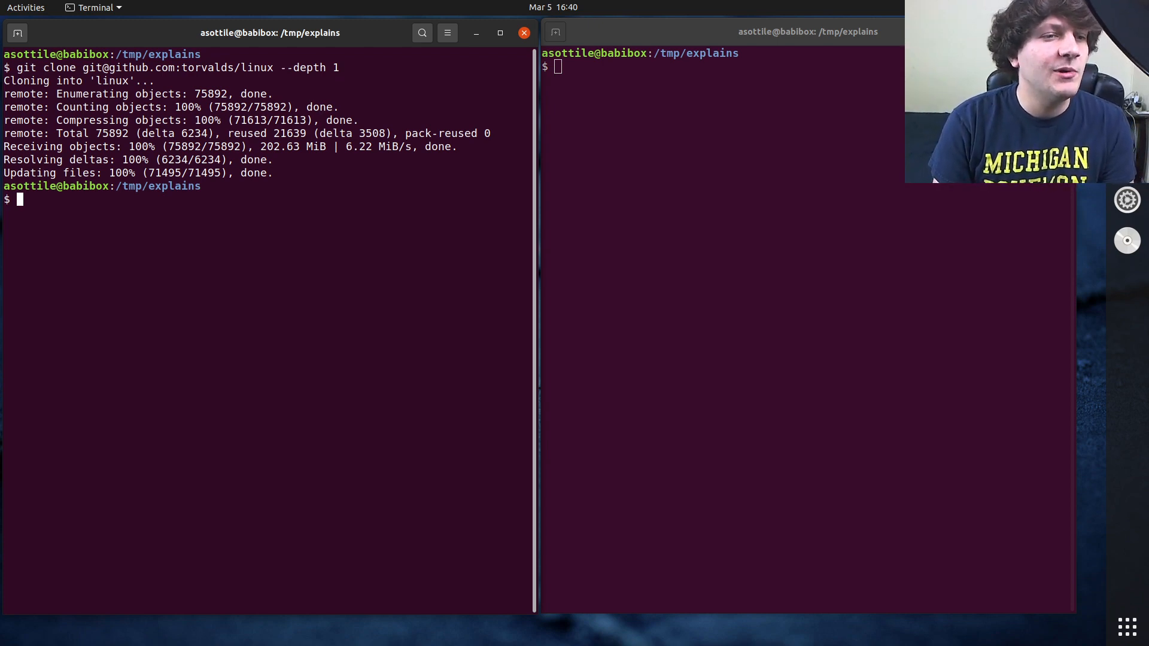
{"action": "type", "text": "cd linux/"}
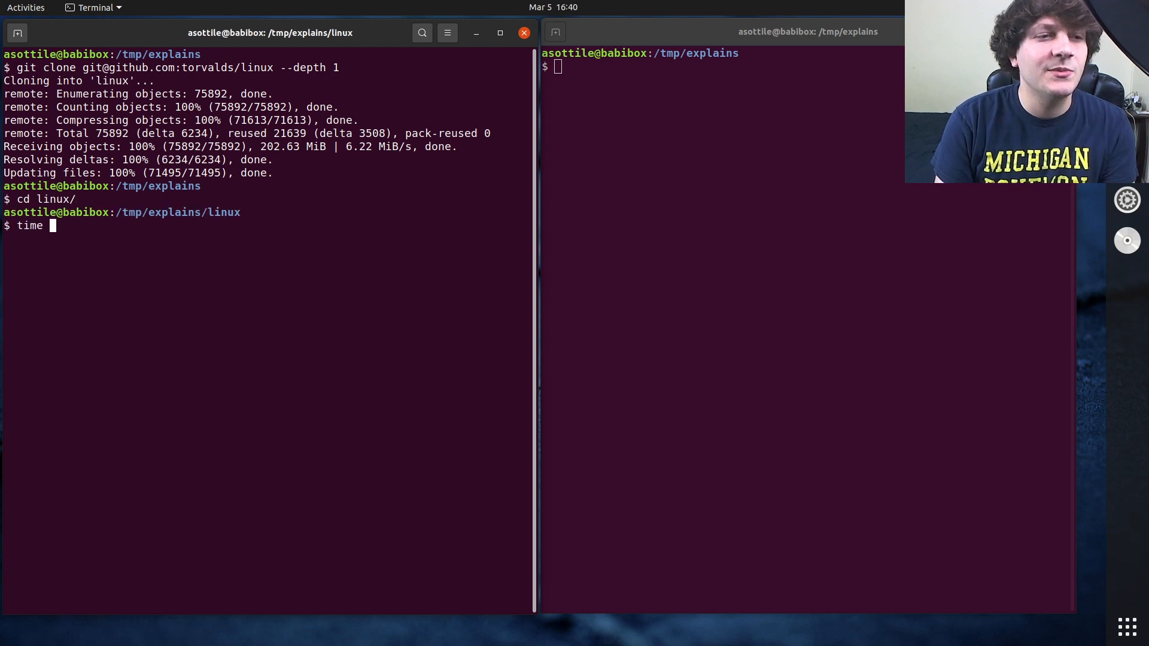
{"action": "type", "text": "git status"}
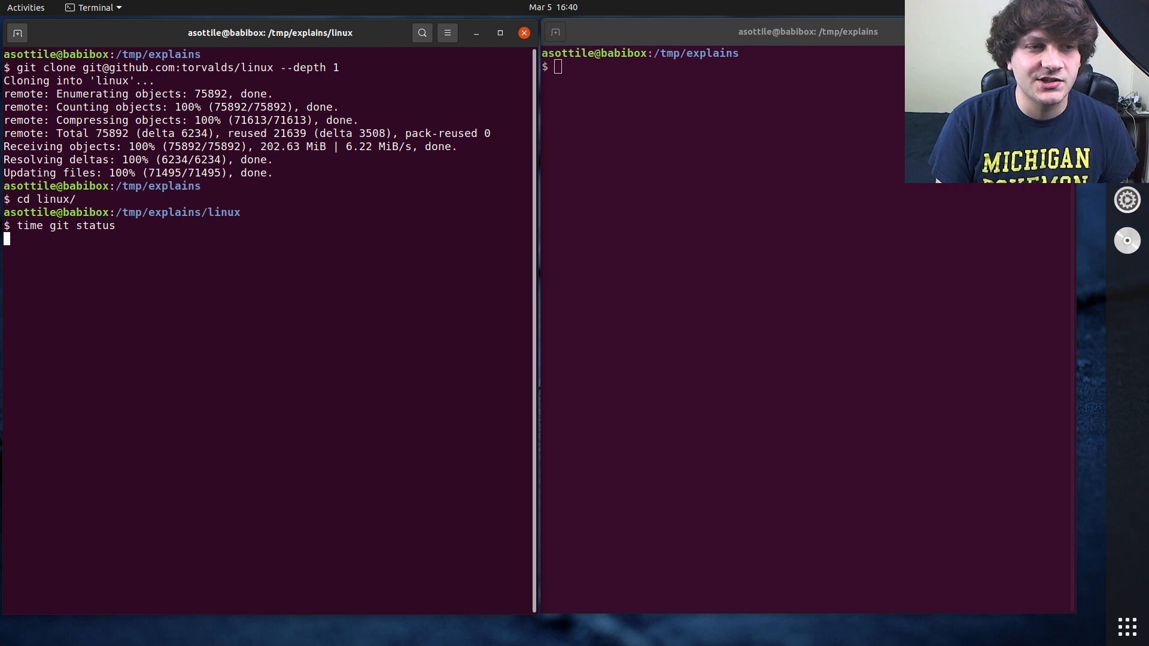
{"action": "key", "text": "Return"}
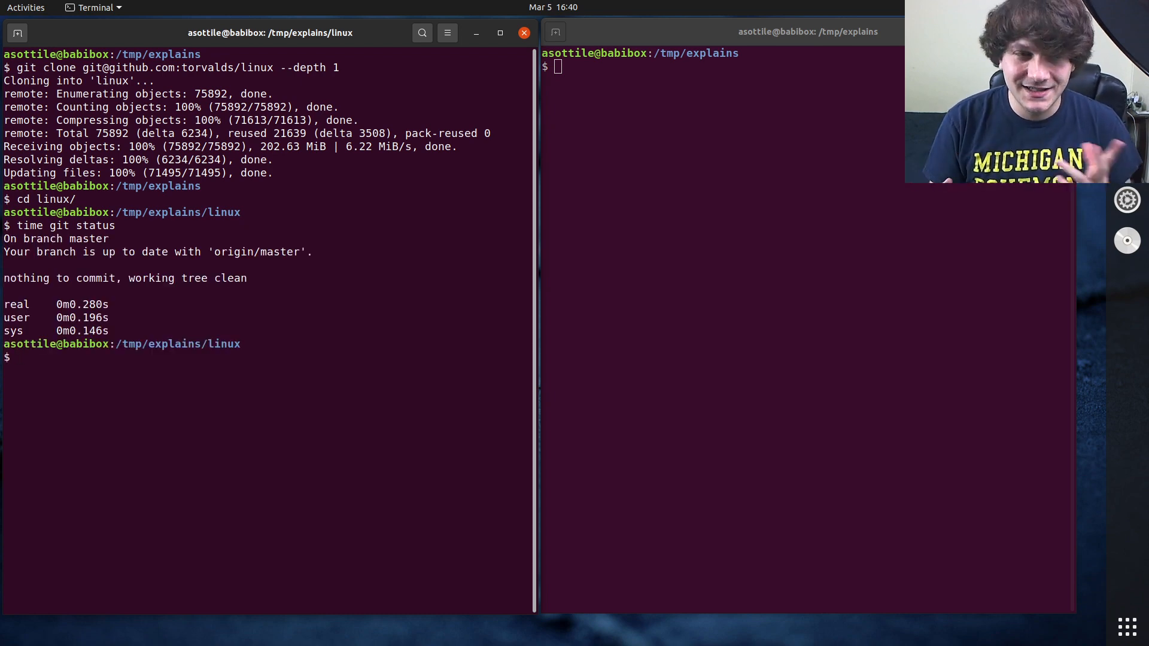
{"action": "double_click", "coordinate": [82, 305]}
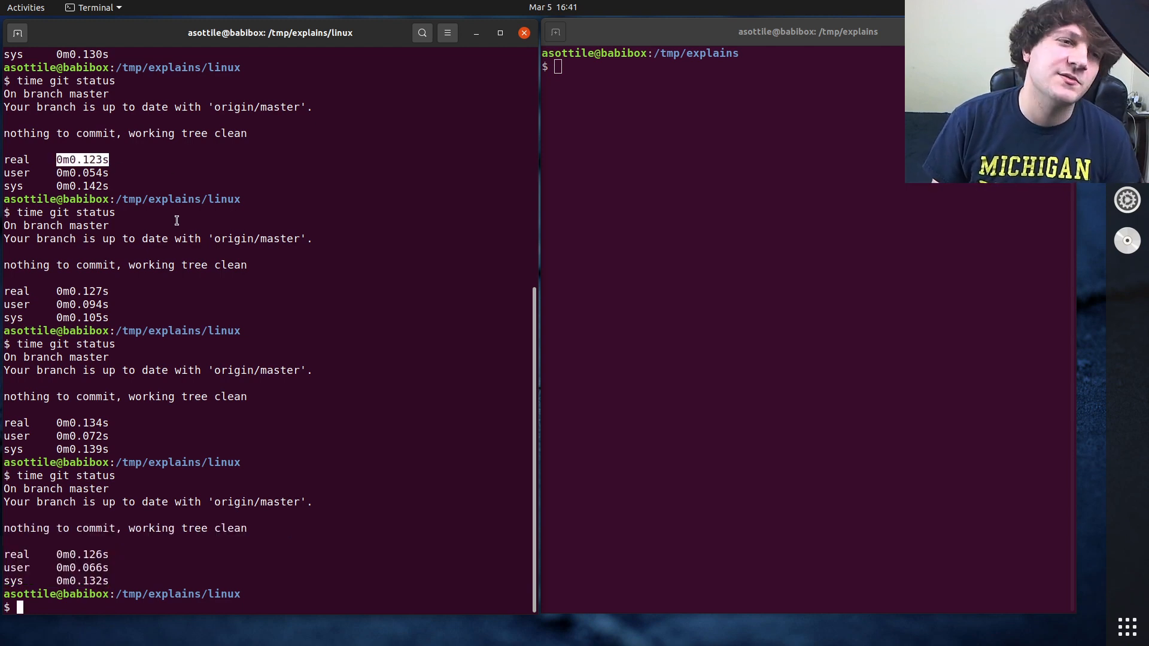
{"action": "mouse_move", "coordinate": [192, 228]}
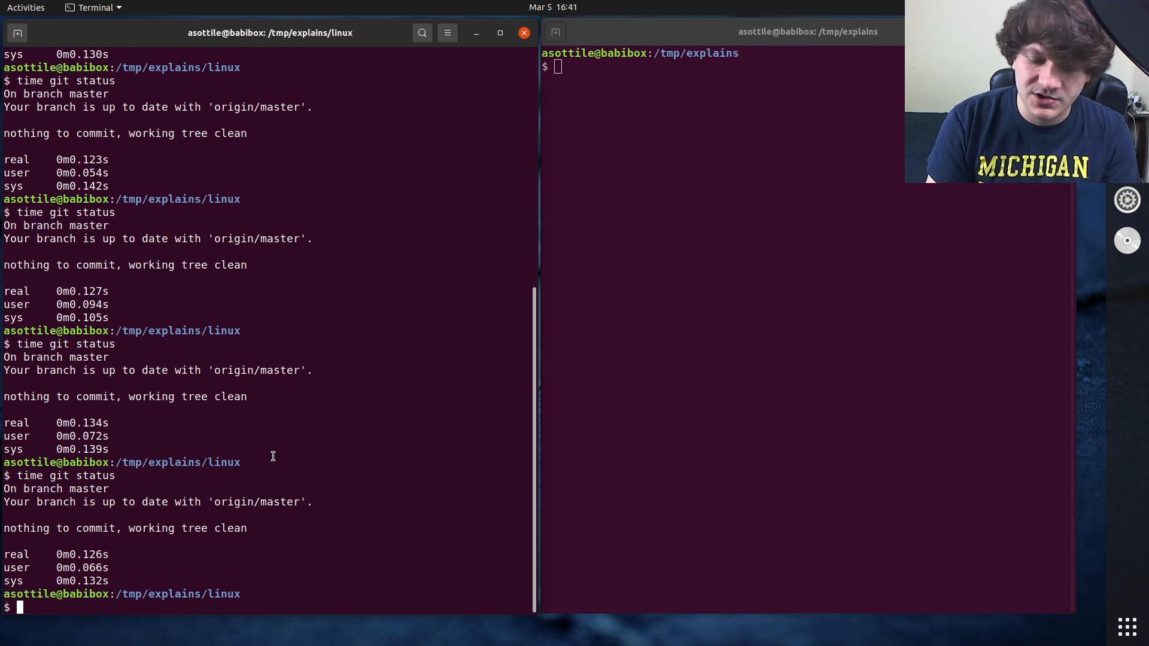
Enable feature.manyFiles with git config and time git status again.
{"action": "type", "text": "git config f"}
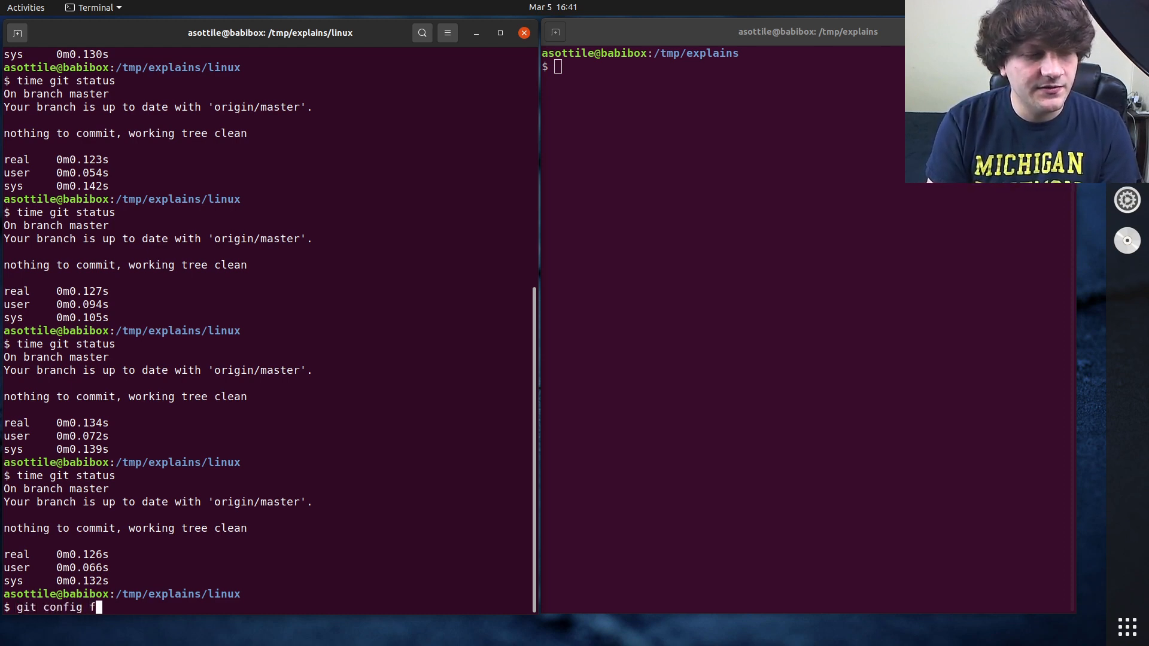
{"action": "type", "text": "eature.manyFiles 1"}
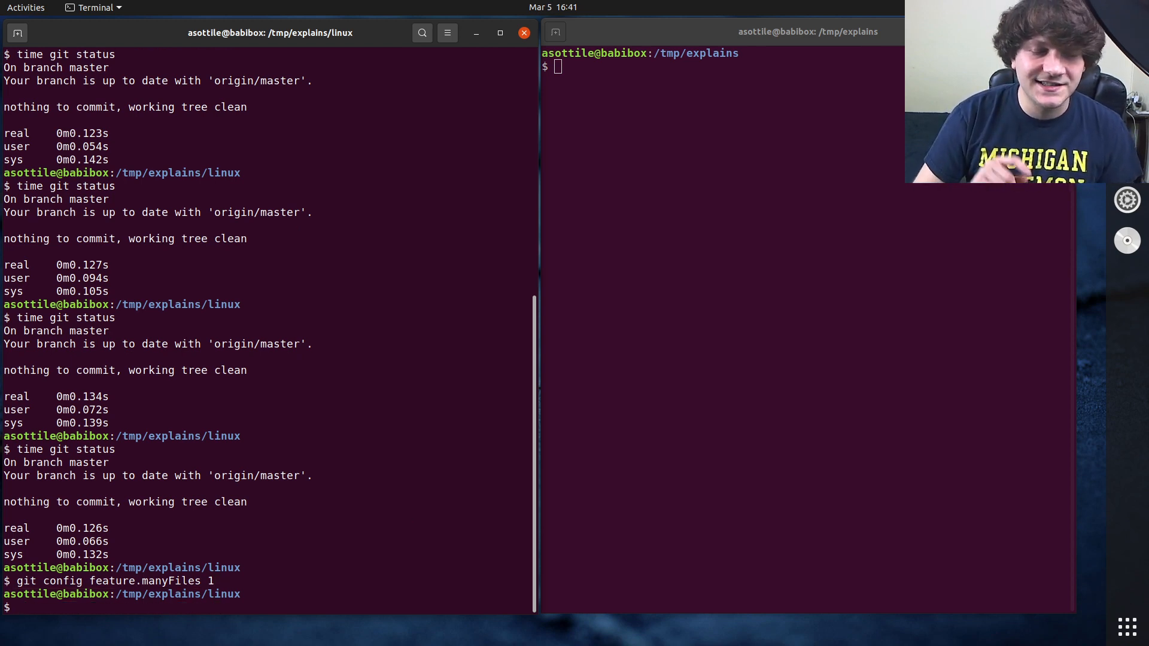
{"action": "type", "text": "time git status"}
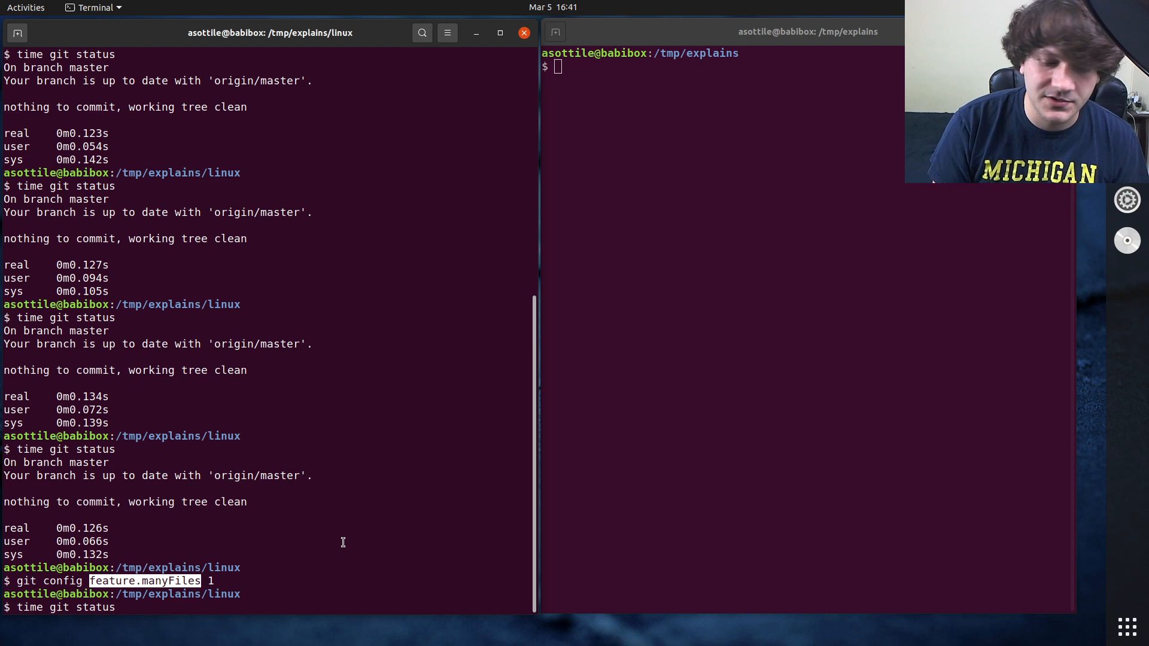
{"action": "key", "text": "Return"}
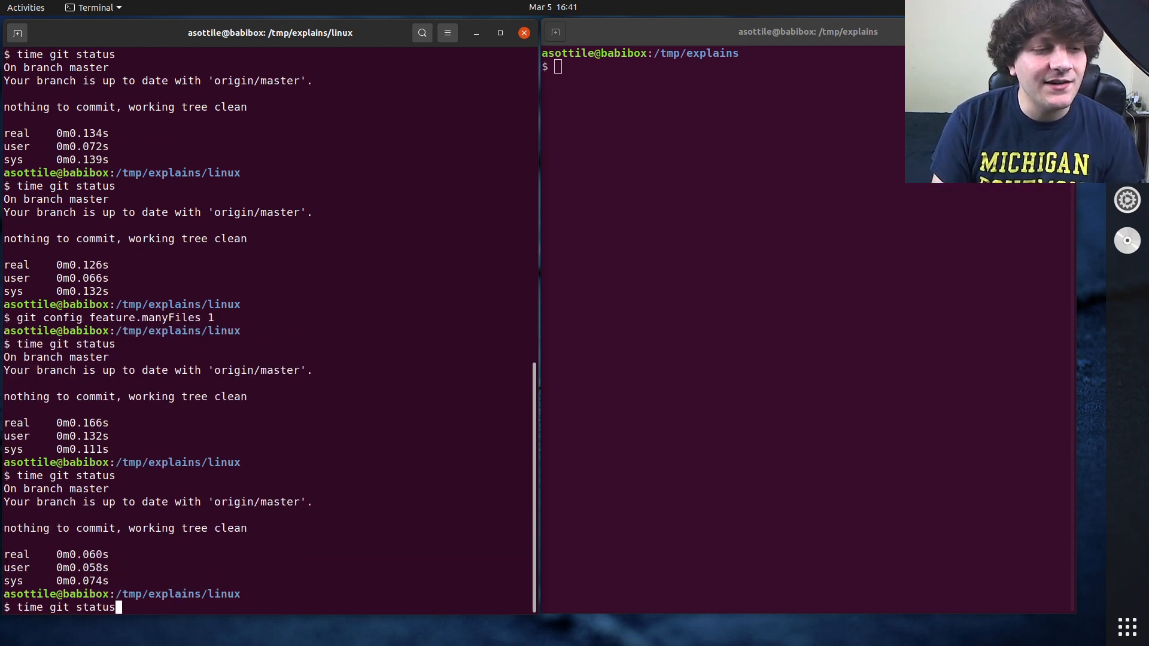
Repeat the timed git status and pick out the 0m0.060s real time.
{"action": "key", "text": "Return"}
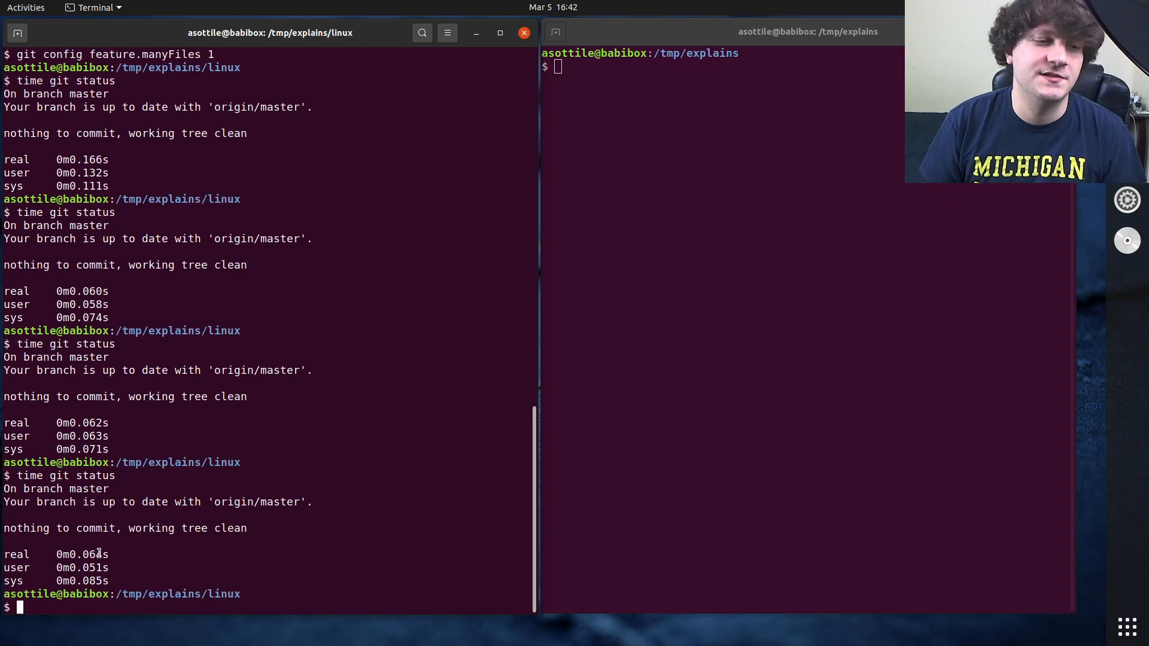
{"action": "double_click", "coordinate": [96, 555]}
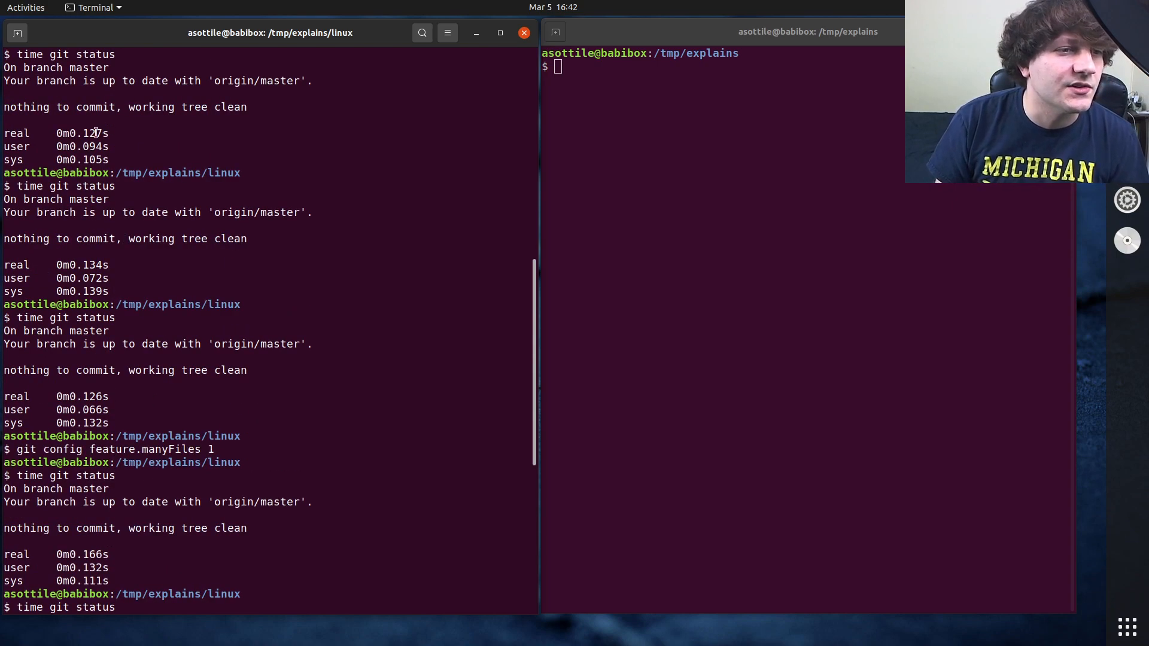
{"action": "scroll", "scroll_direction": "down", "scroll_amount": 3}
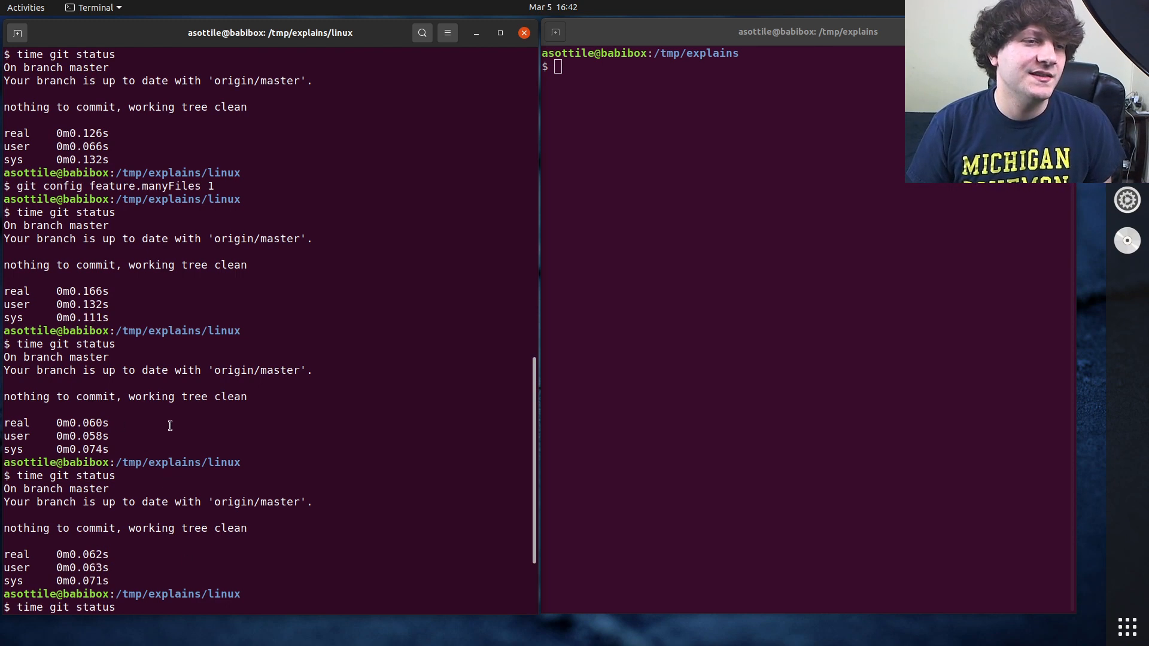
{"action": "double_click", "coordinate": [143, 186]}
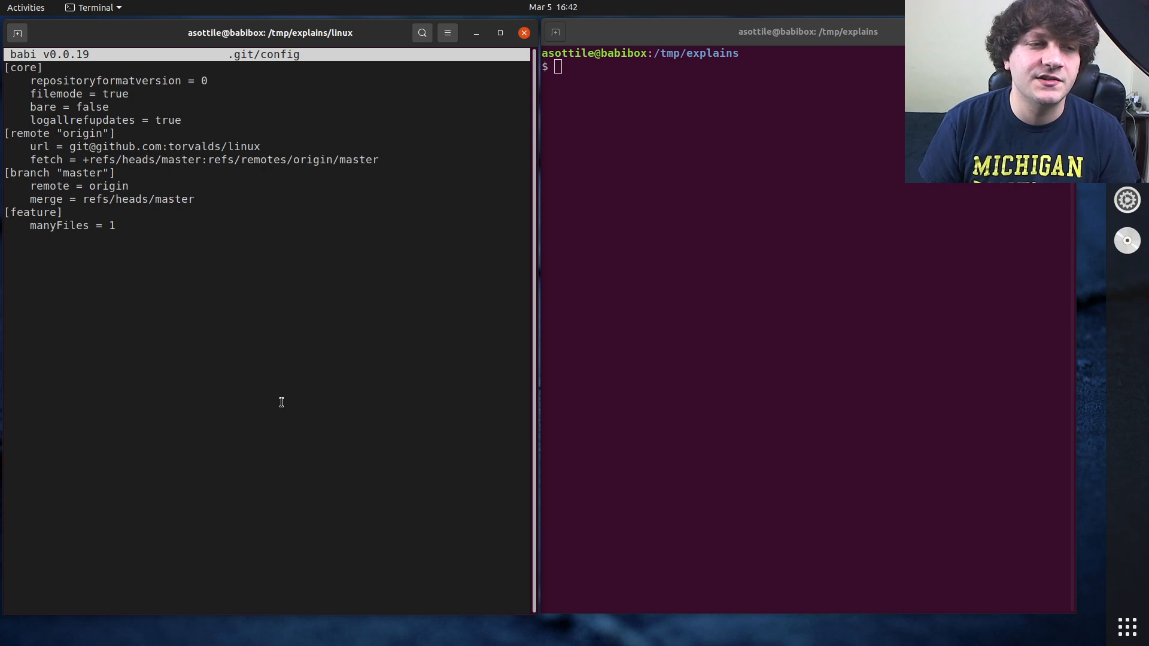
{"action": "mouse_move", "coordinate": [147, 225]}
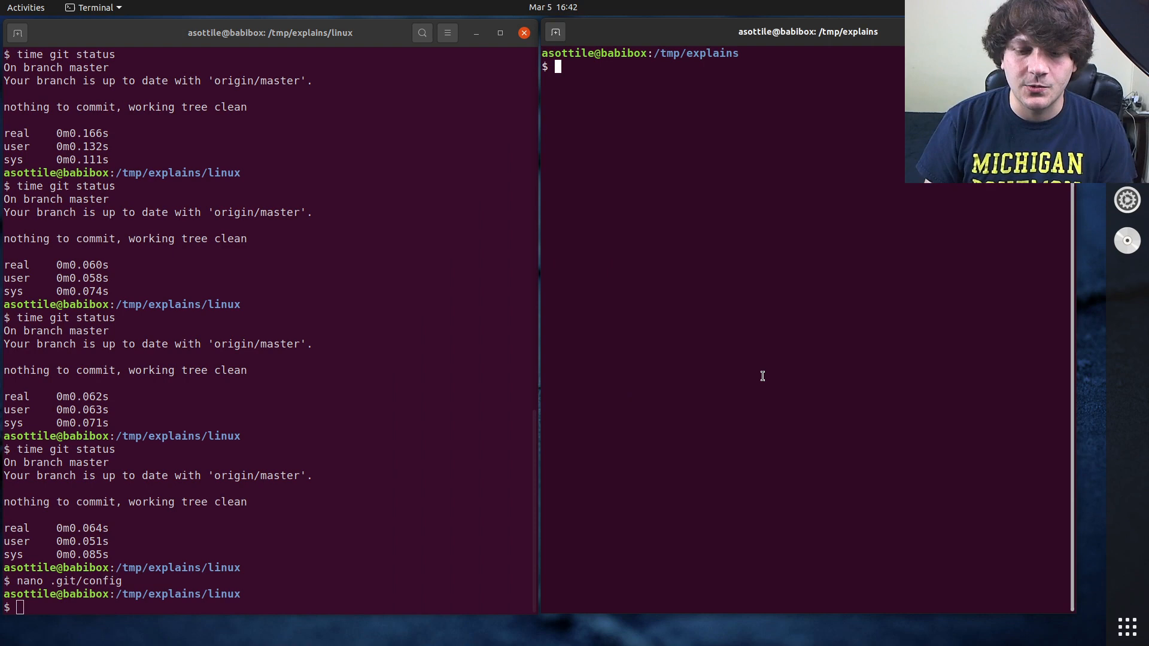
Open the git-config man page and search '/many' to reach feature.manyFiles.
{"action": "type", "text": "man git"}
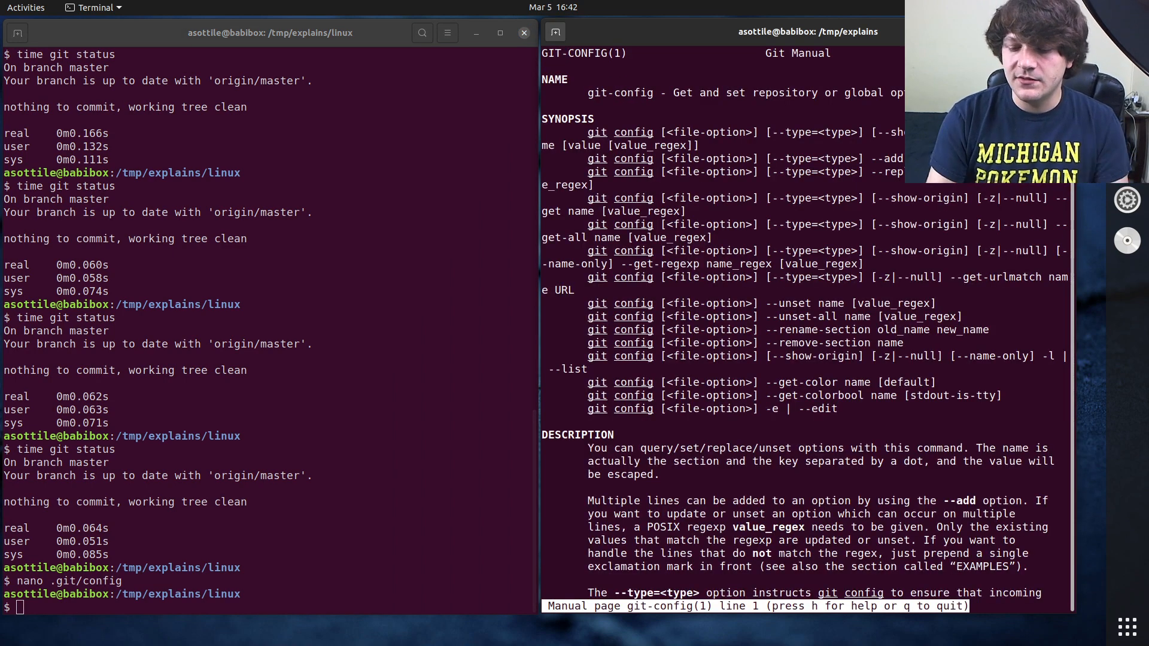
{"action": "type", "text": "/many"}
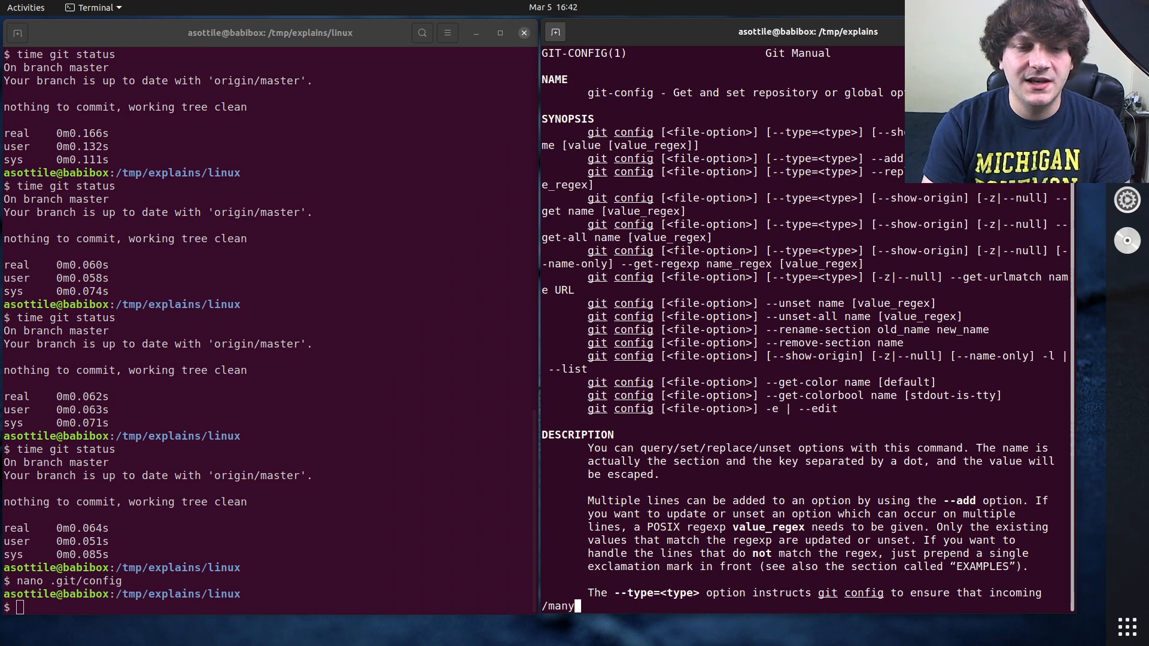
{"action": "key", "text": "Return"}
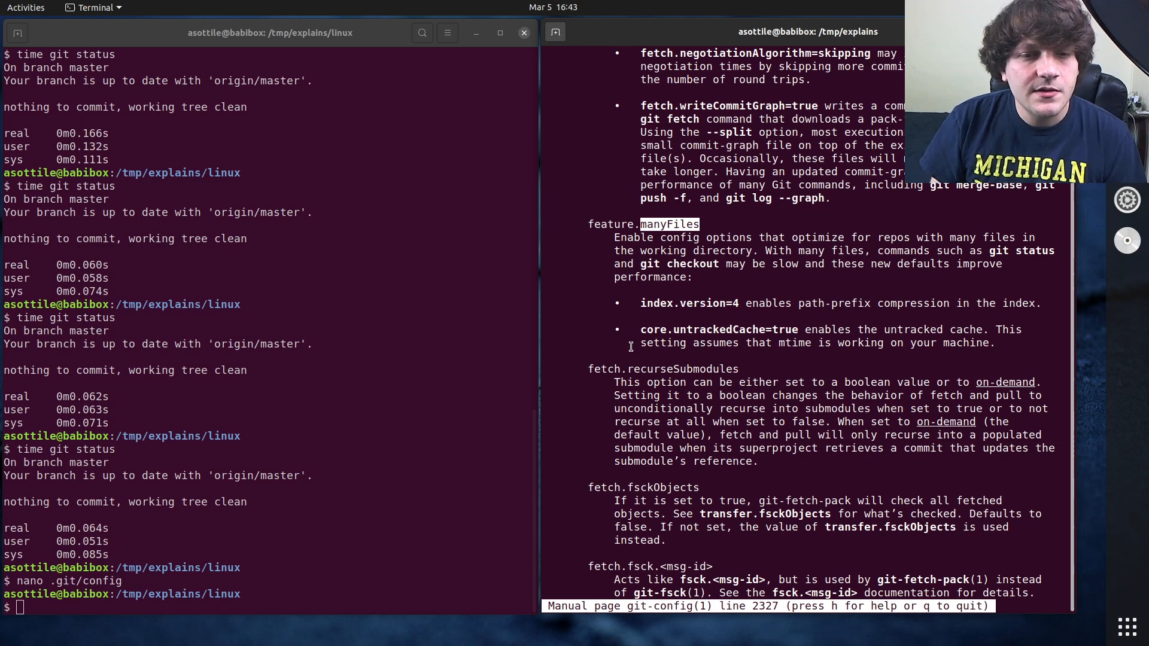
{"action": "double_click", "coordinate": [718, 329]}
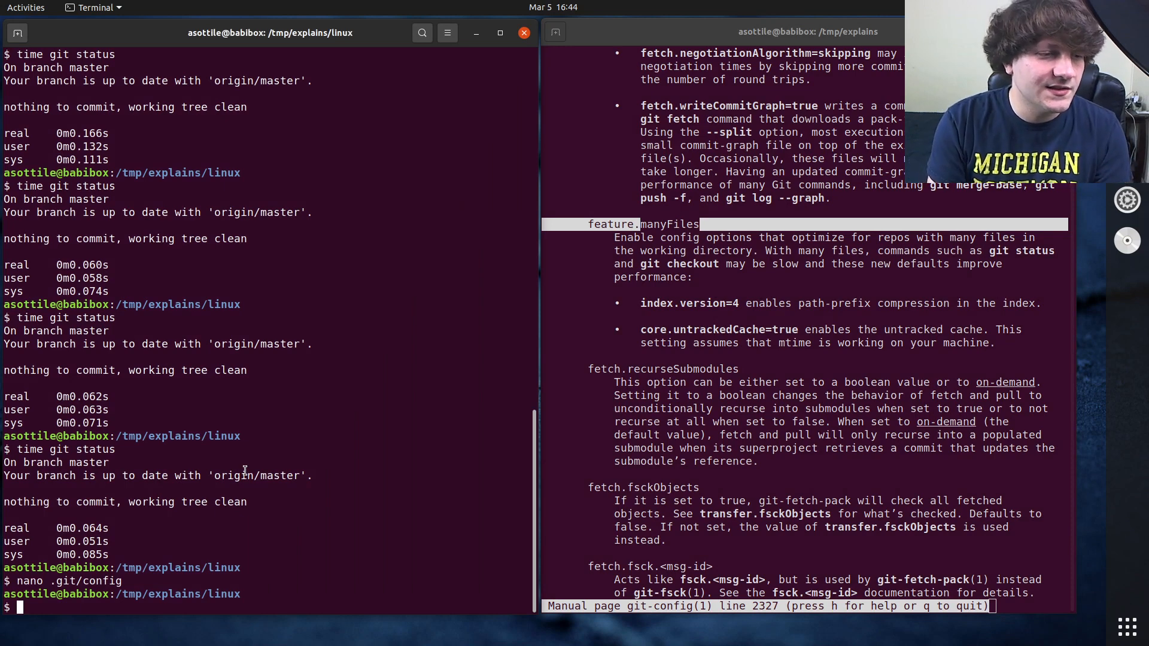
Move to ~/workspace/pre-commit and time git status, finishing in about 0.004 seconds.
{"action": "type", "text": "cd ~/workspace/pre-commit"}
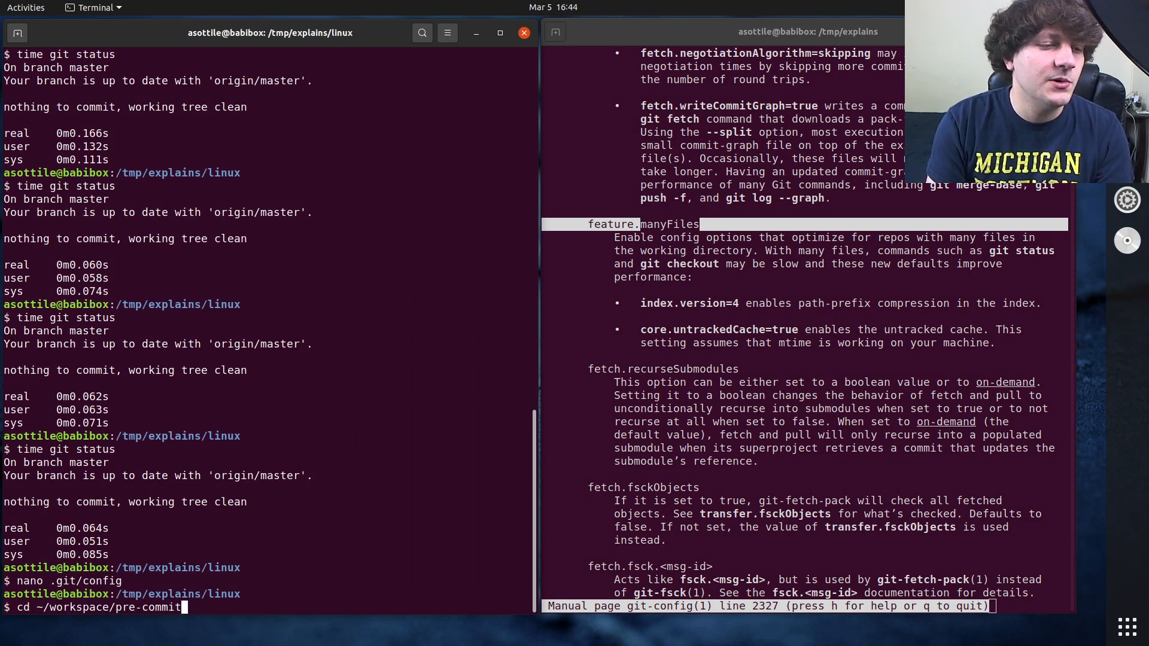
{"action": "key", "text": "Return"}
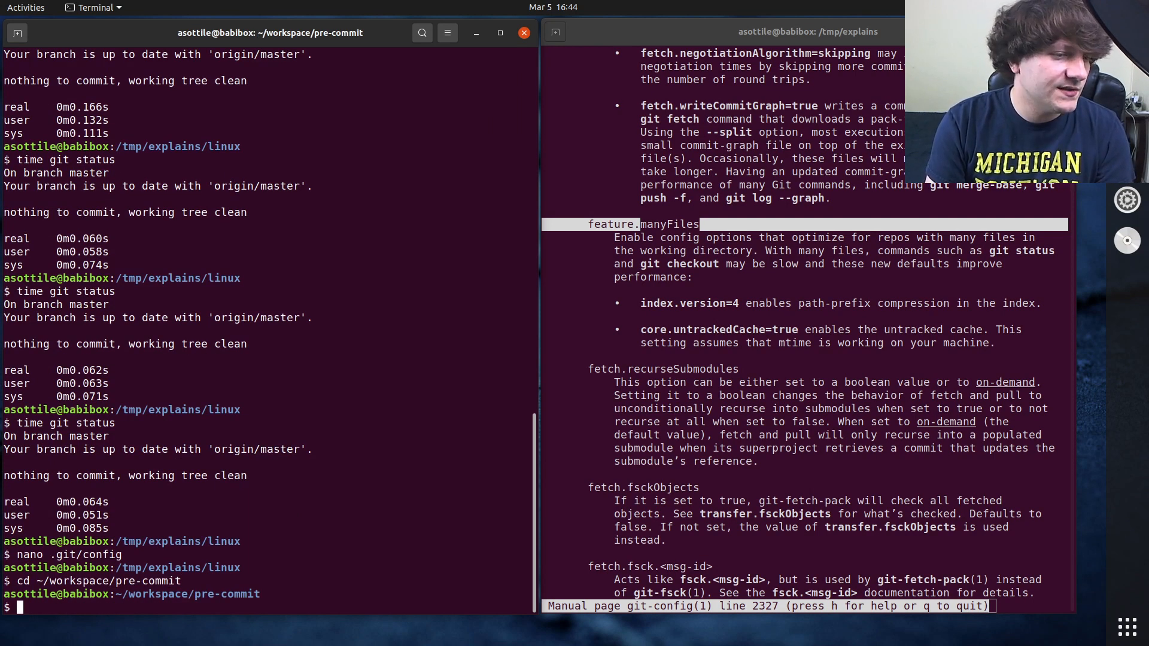
{"action": "type", "text": "time g"}
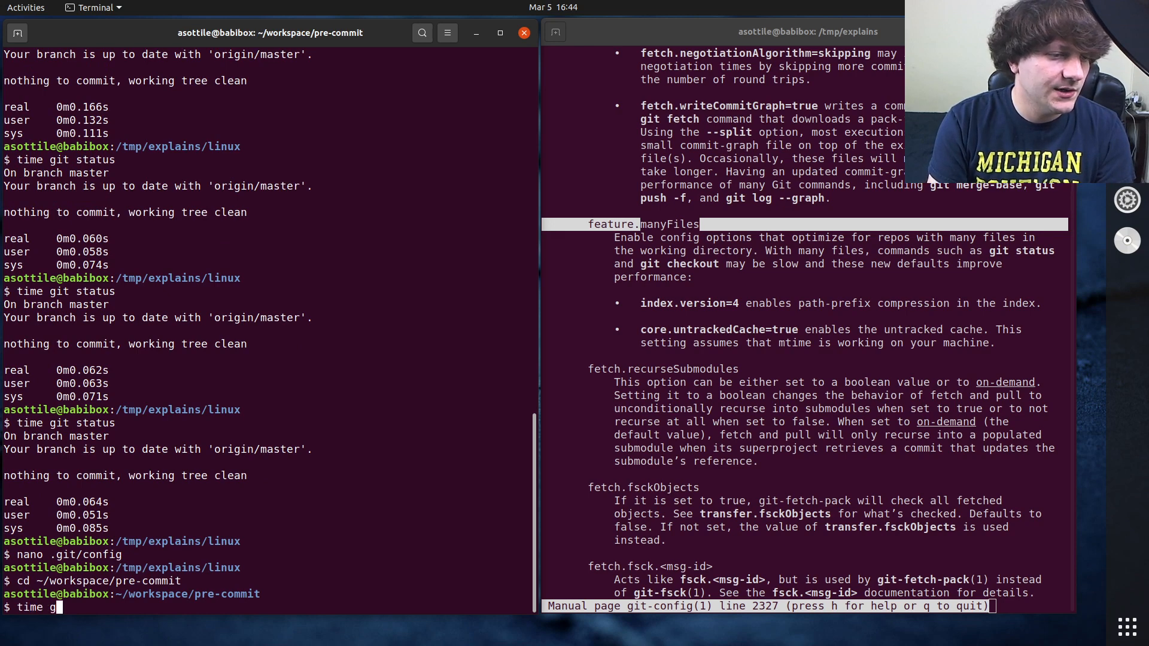
{"action": "key", "text": "Return"}
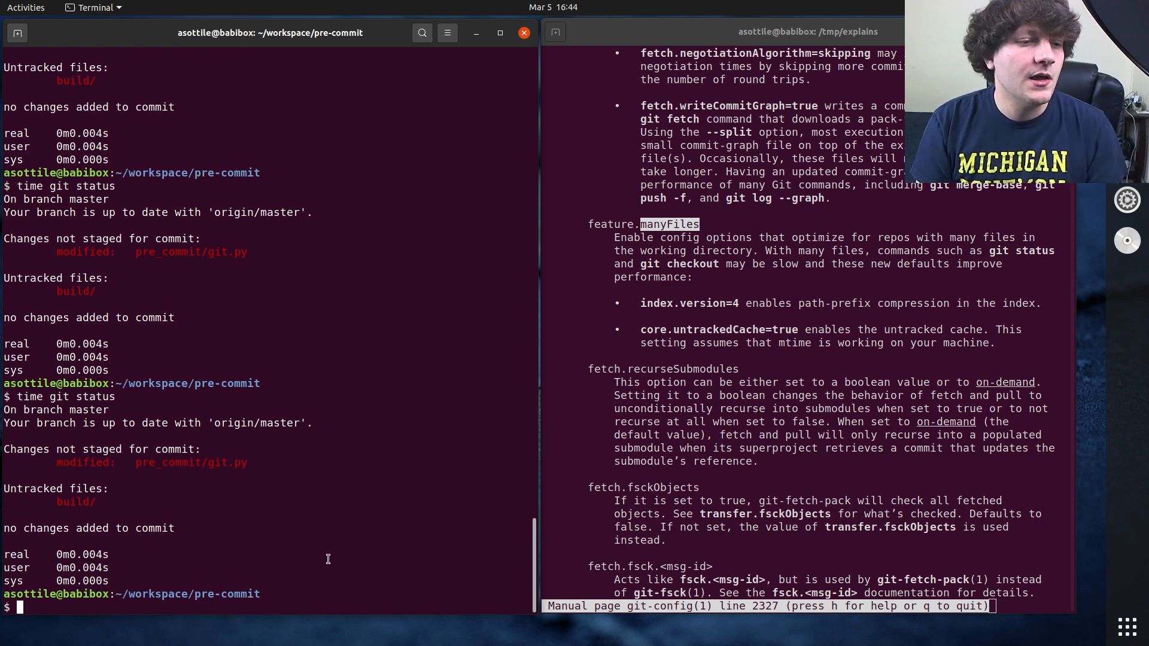
Enter a 'git config feature' command in the pre-commit repo and scroll the output.
{"action": "type", "text": "git config"}
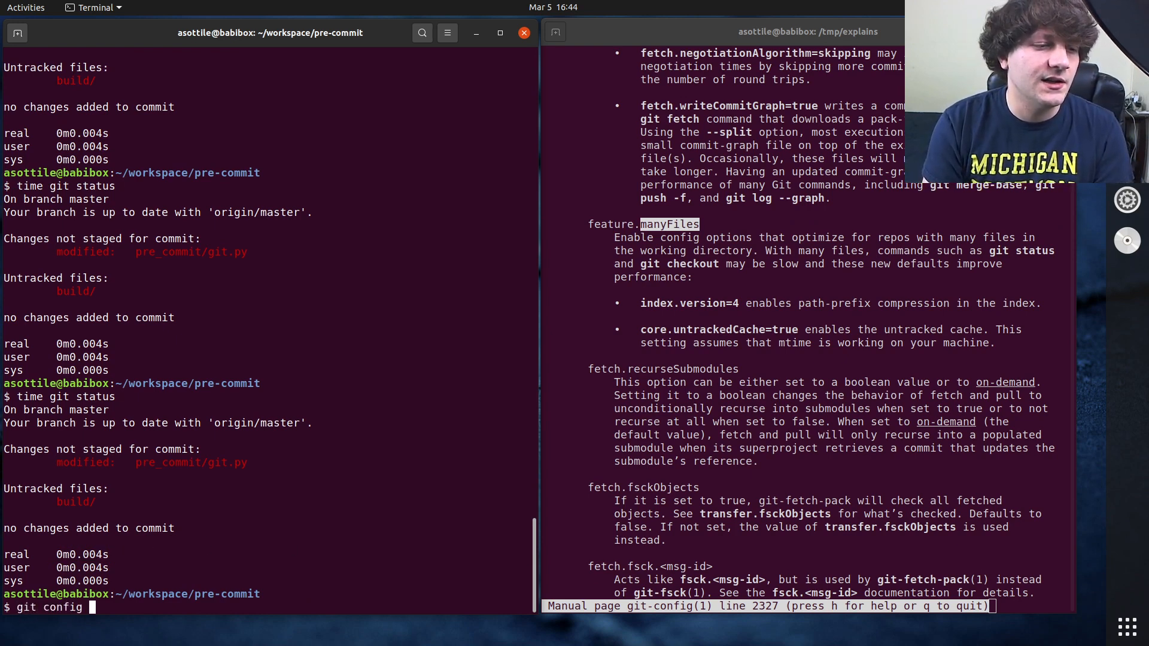
{"action": "type", "text": "feature/"}
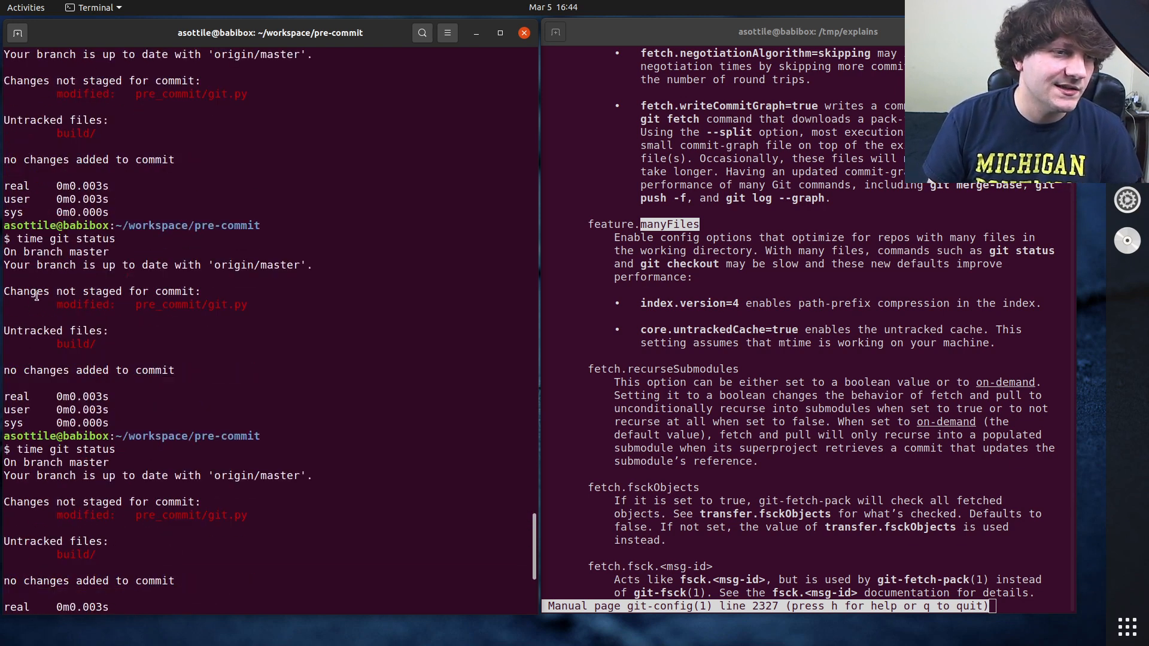
{"action": "scroll", "scroll_direction": "down", "scroll_amount": 3}
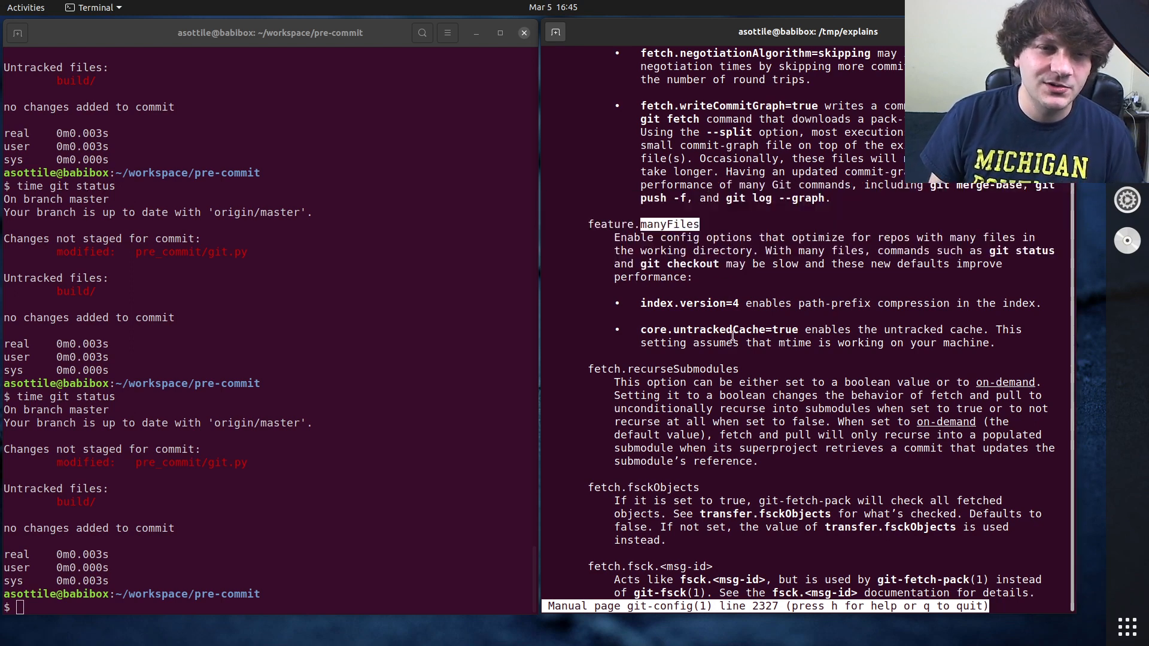
{"action": "mouse_move", "coordinate": [732, 211]}
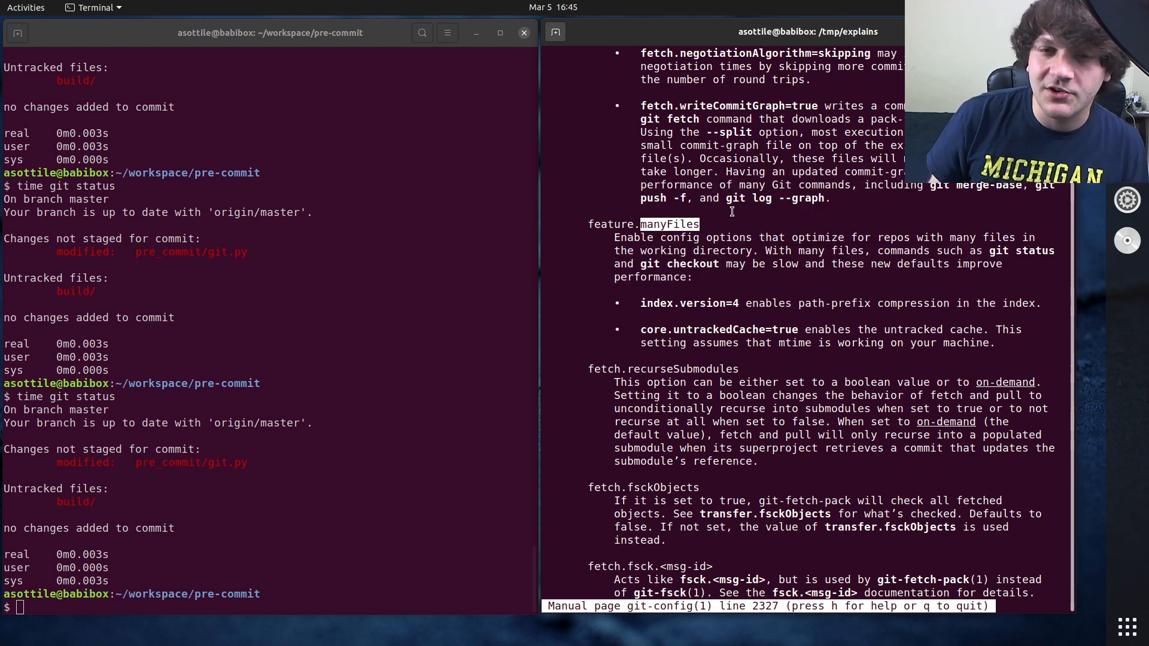